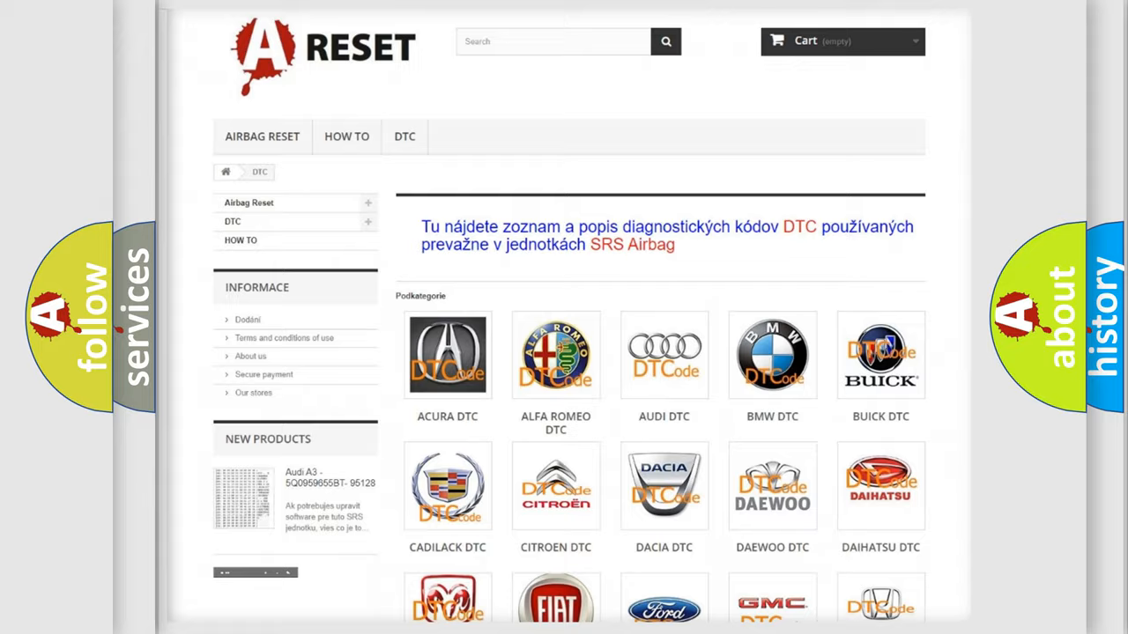
Scroll through the GMC trouble code subcategory list to locate code U0073:72
{"action": "scroll", "scroll_direction": "down", "scroll_amount": 3}
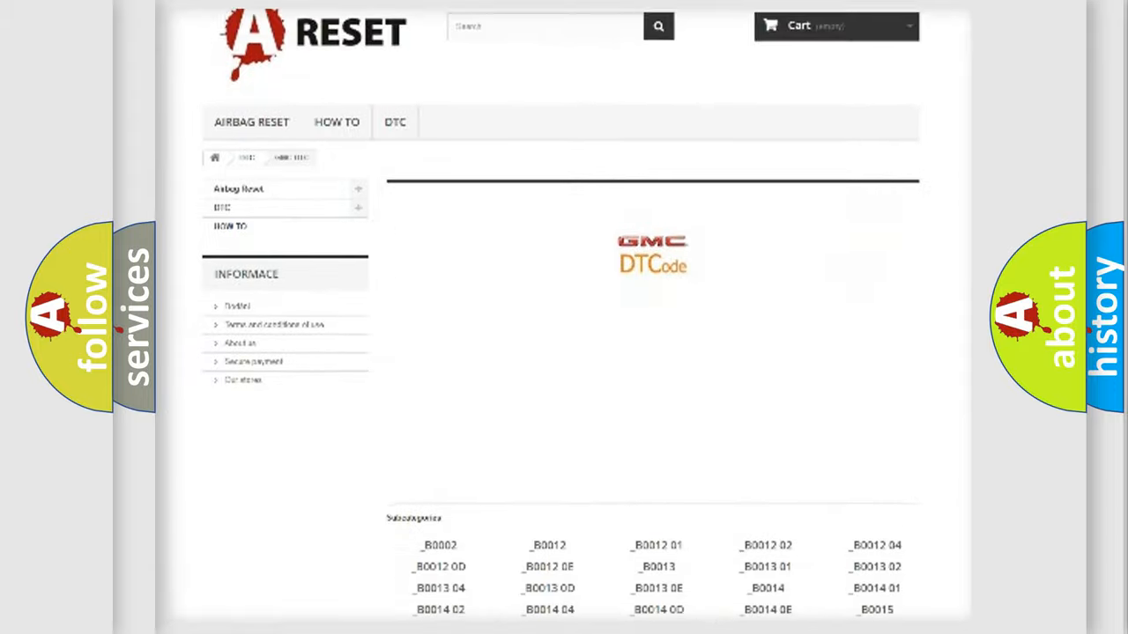
{"action": "scroll", "scroll_direction": "down", "scroll_amount": 3}
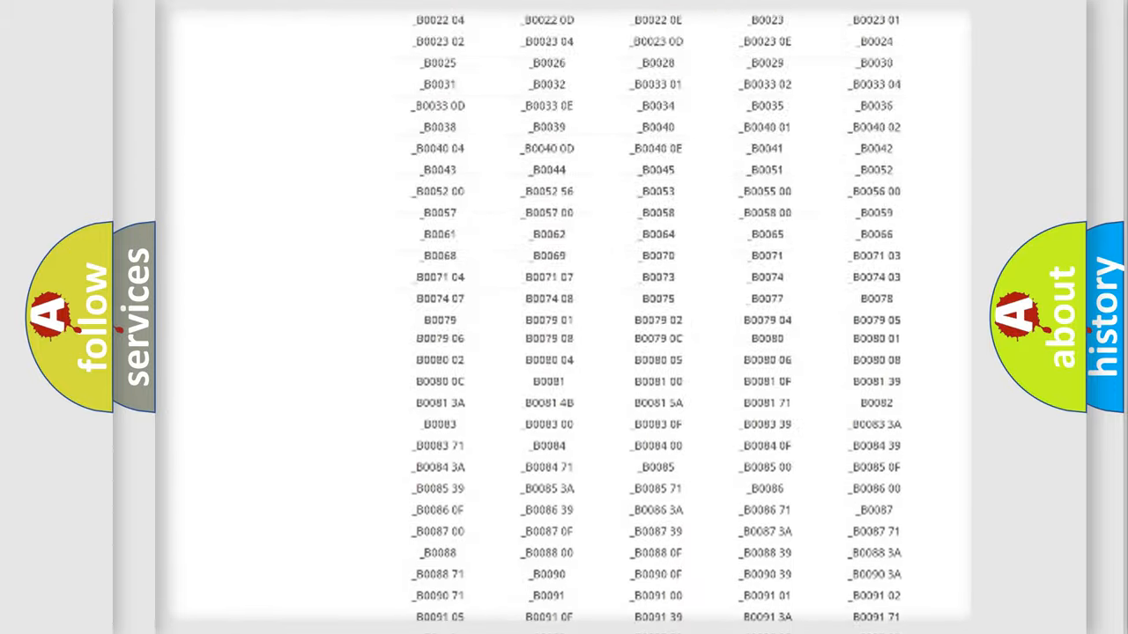
{"action": "scroll", "scroll_direction": "up", "scroll_amount": 3}
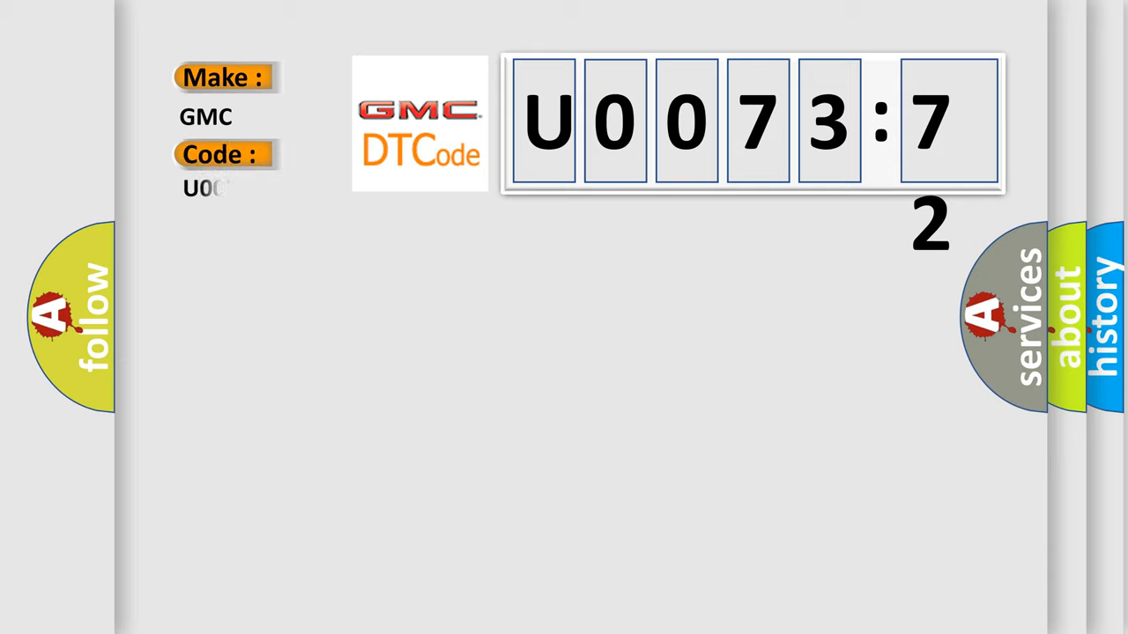
Enter code U007372 and reveal its fuel tank isolation valve description and causes
{"action": "type", "text": "U007372"}
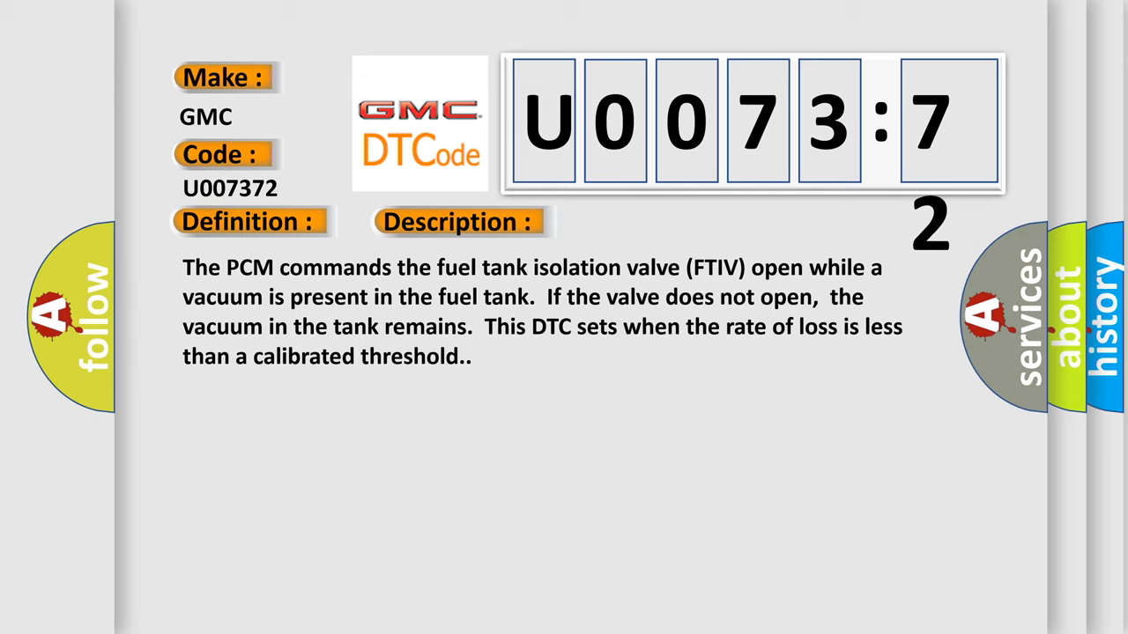
{"action": "left_click", "coordinate": [648, 222]}
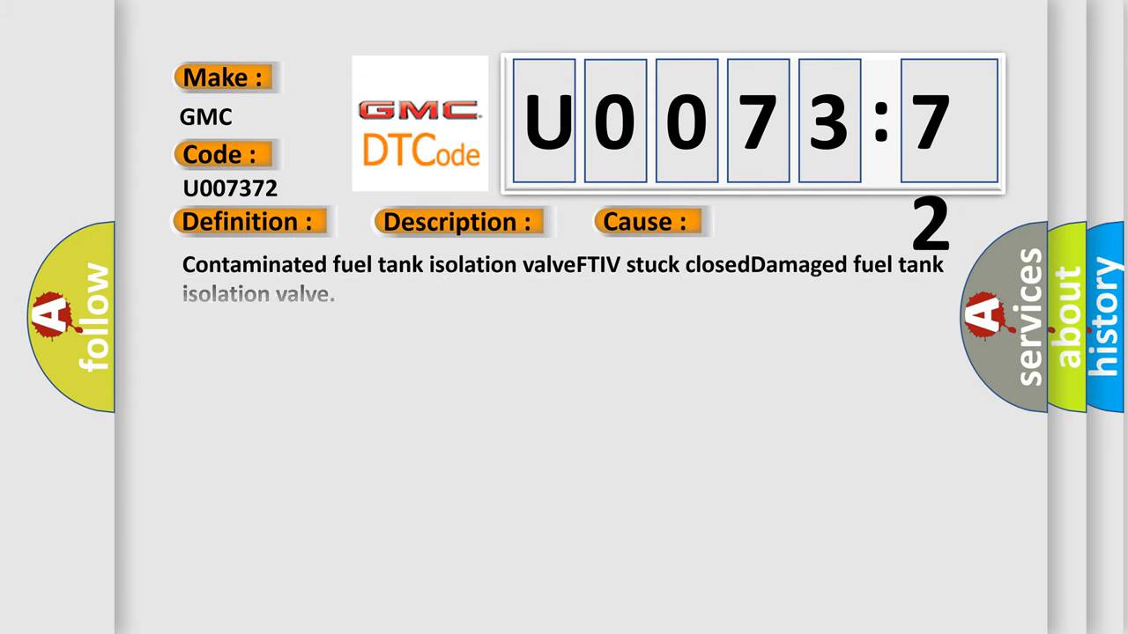